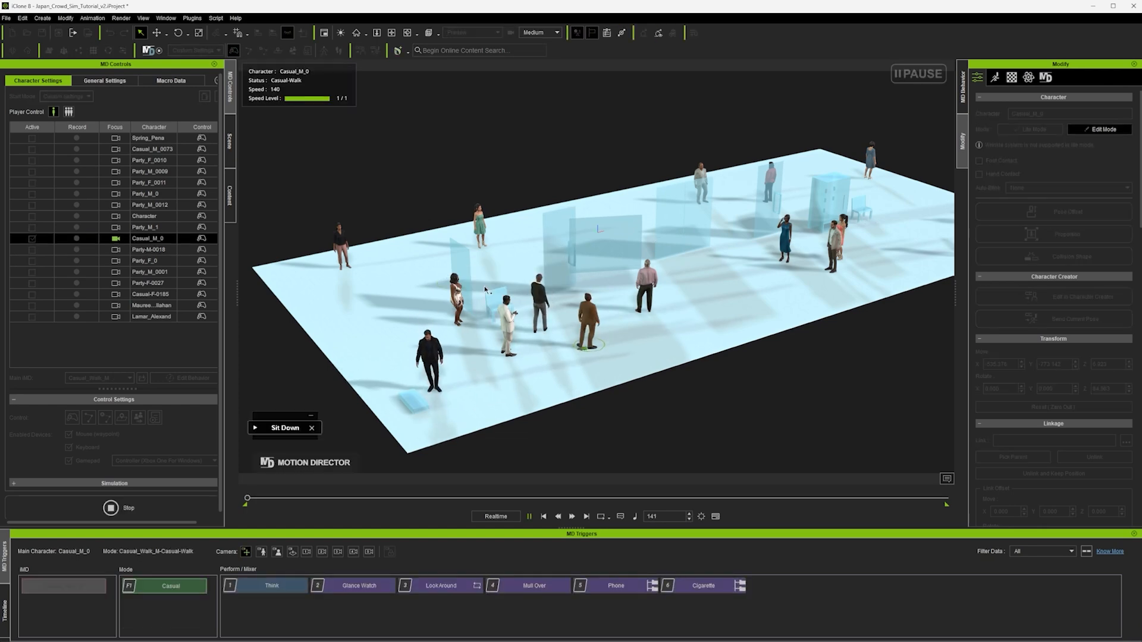
- Stop the crowd simulation and mark Party_M_0009 as the active character to record
{"action": "left_click", "coordinate": [254, 427]}
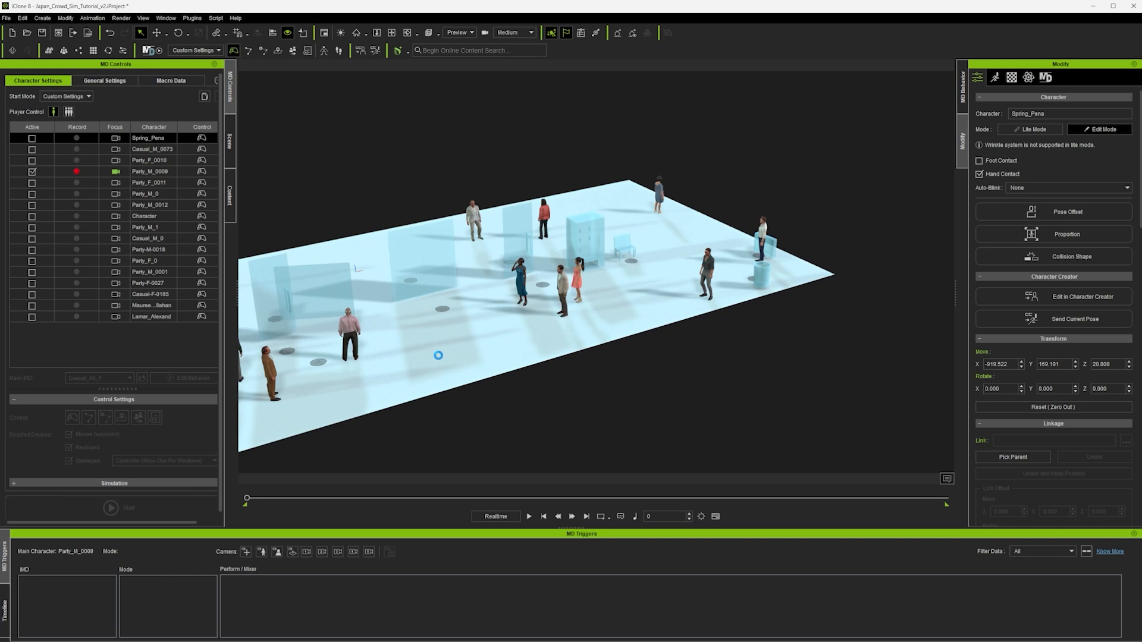
{"action": "left_click", "coordinate": [110, 508]}
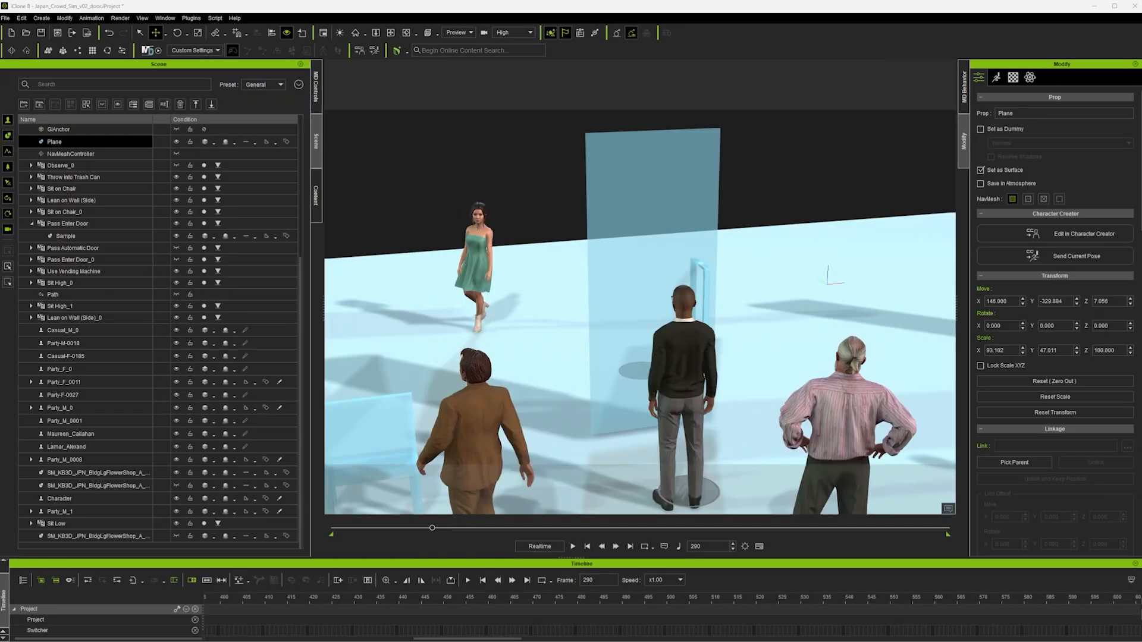
- Scrub near the door, then attach the door mesh to the Pass Enter Door prop via Pick Parent
{"action": "left_click_drag", "start_coordinate": [430, 527], "coordinate": [489, 527]}
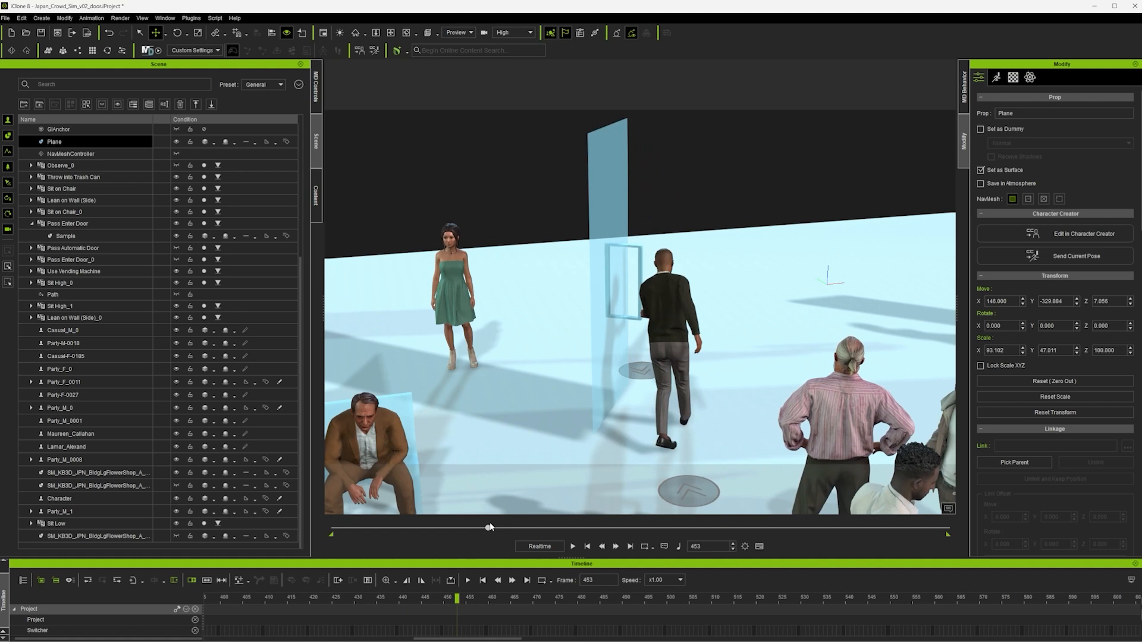
{"action": "left_click_drag", "start_coordinate": [489, 527], "coordinate": [456, 529]}
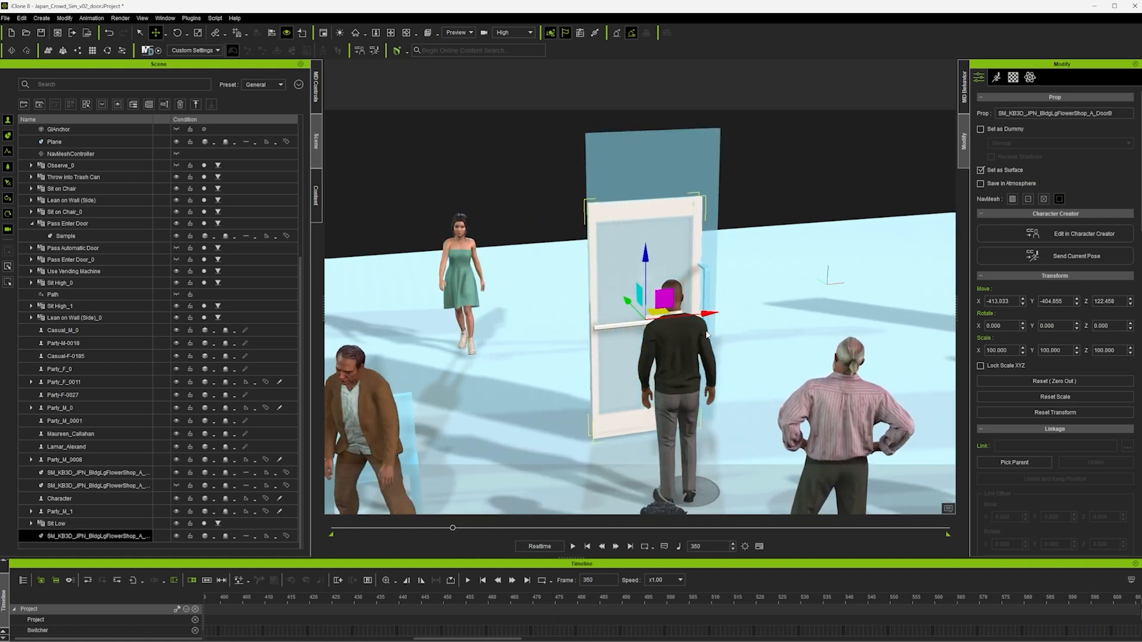
{"action": "left_click", "coordinate": [20, 19]}
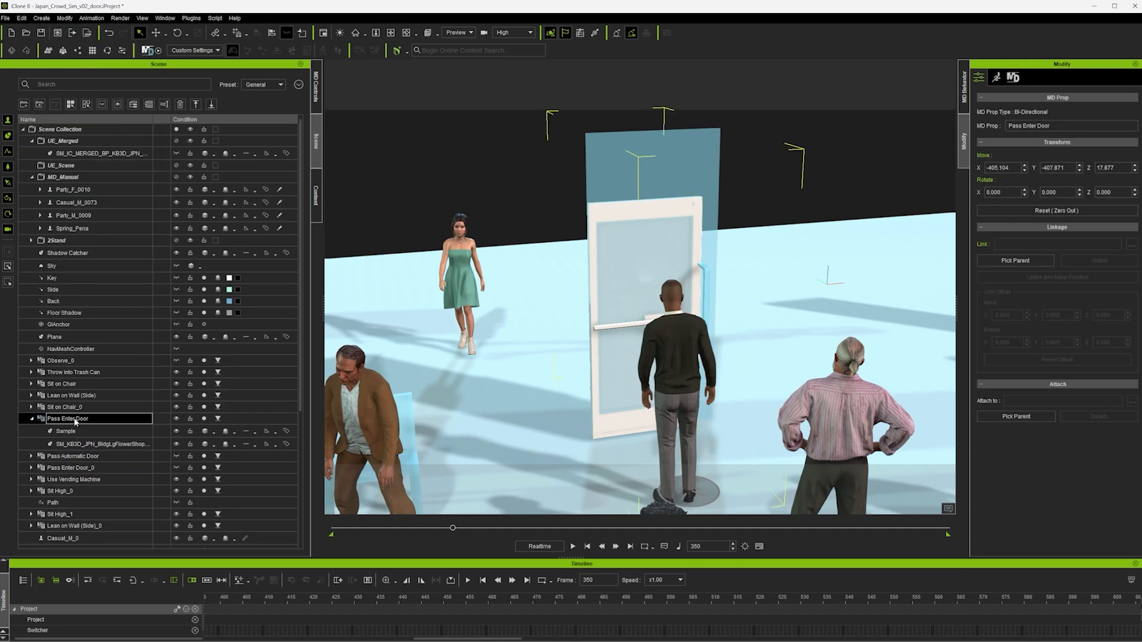
{"action": "left_click", "coordinate": [98, 445]}
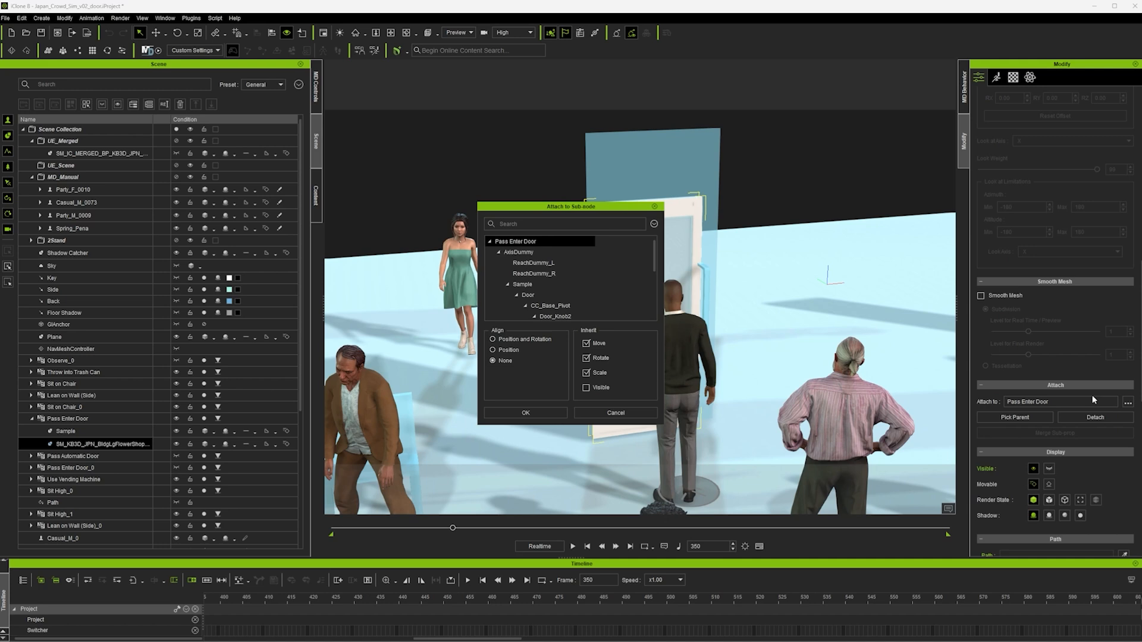
{"action": "left_click", "coordinate": [519, 252]}
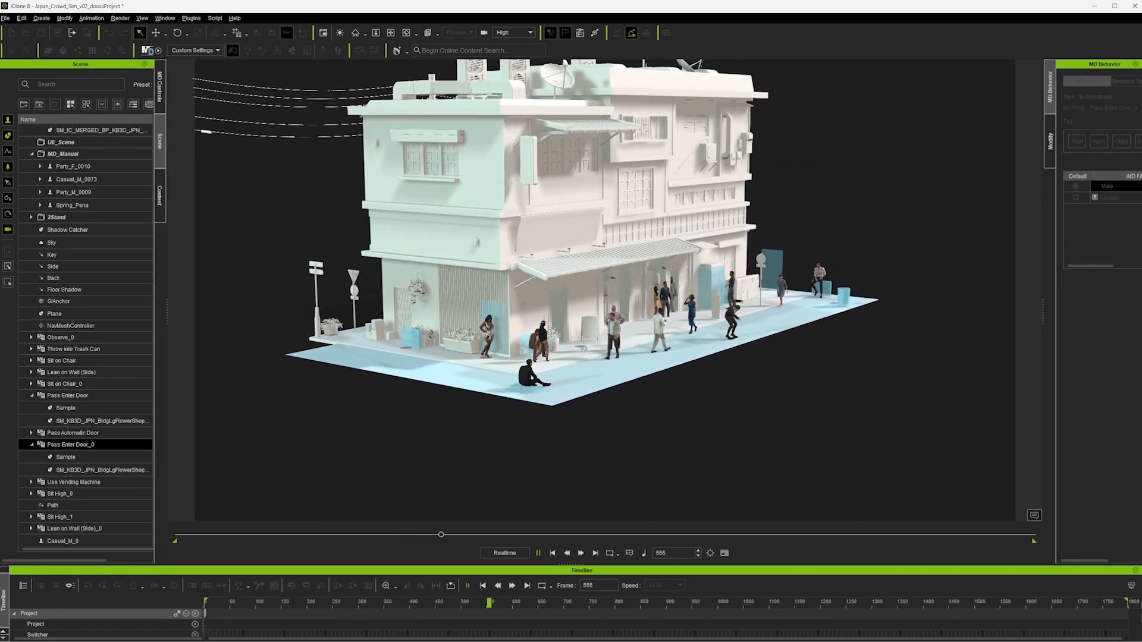
- Pause playback and send the scene to Unreal via Live Link with Include Motion for frames 0–1799 and props
{"action": "left_click", "coordinate": [540, 552]}
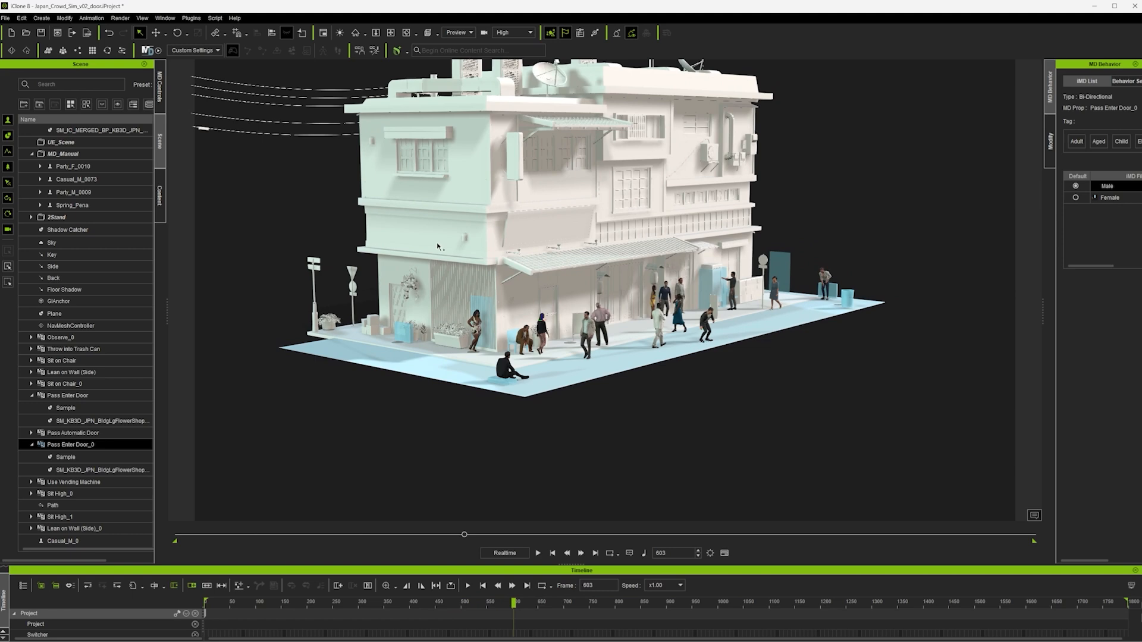
{"action": "left_click", "coordinate": [192, 18]}
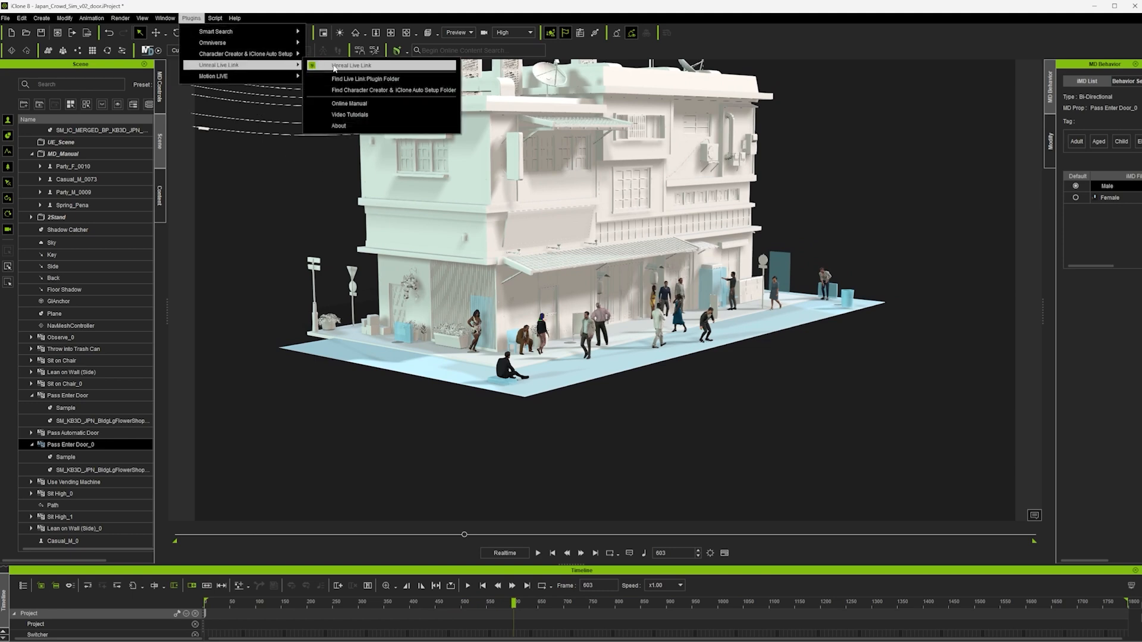
{"action": "left_click", "coordinate": [354, 65]}
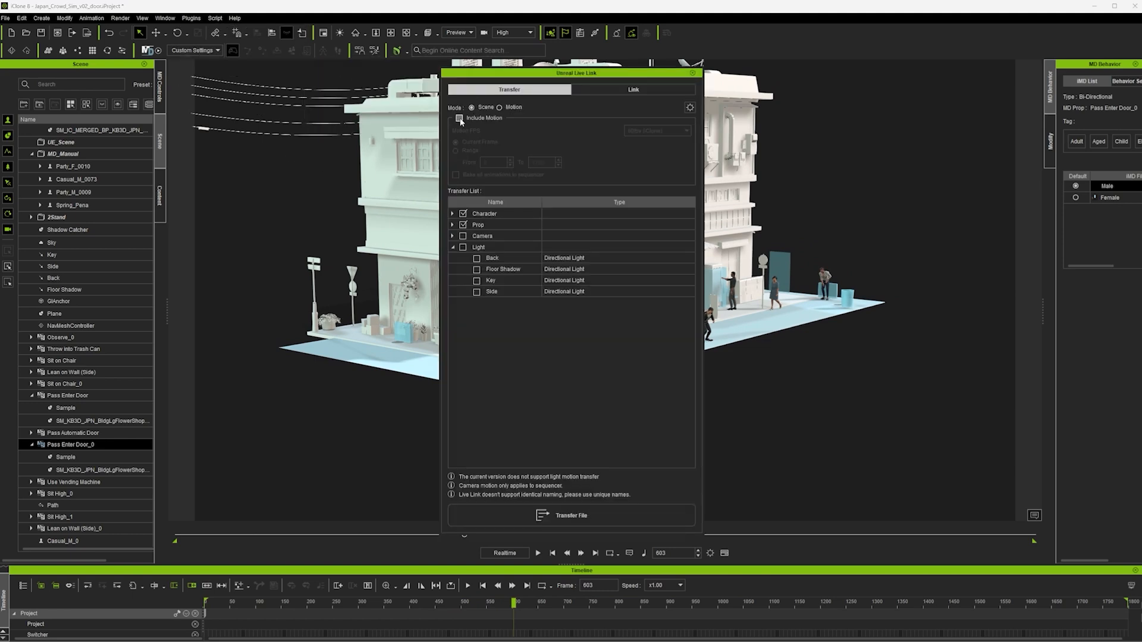
{"action": "left_click", "coordinate": [457, 118]}
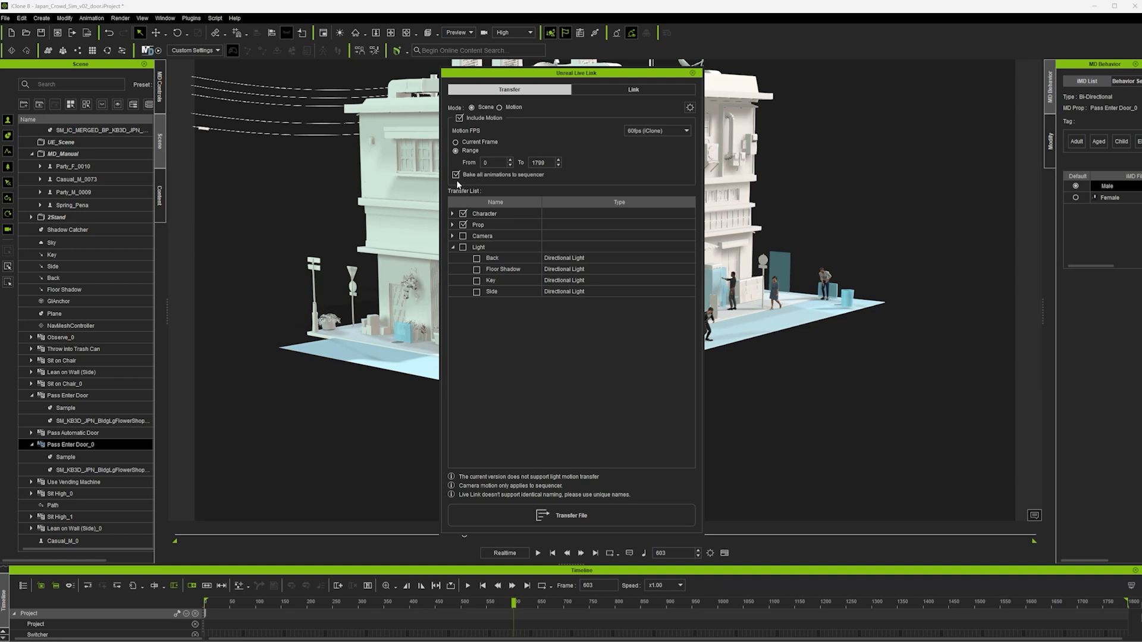
{"action": "left_click", "coordinate": [452, 224]}
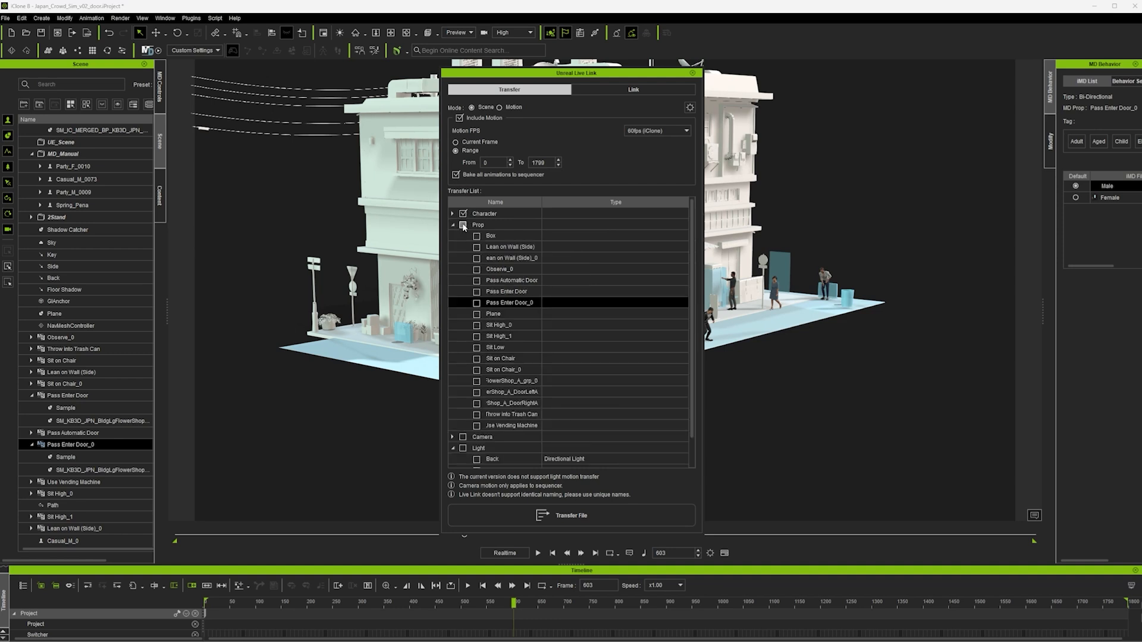
{"action": "left_click", "coordinate": [460, 224]}
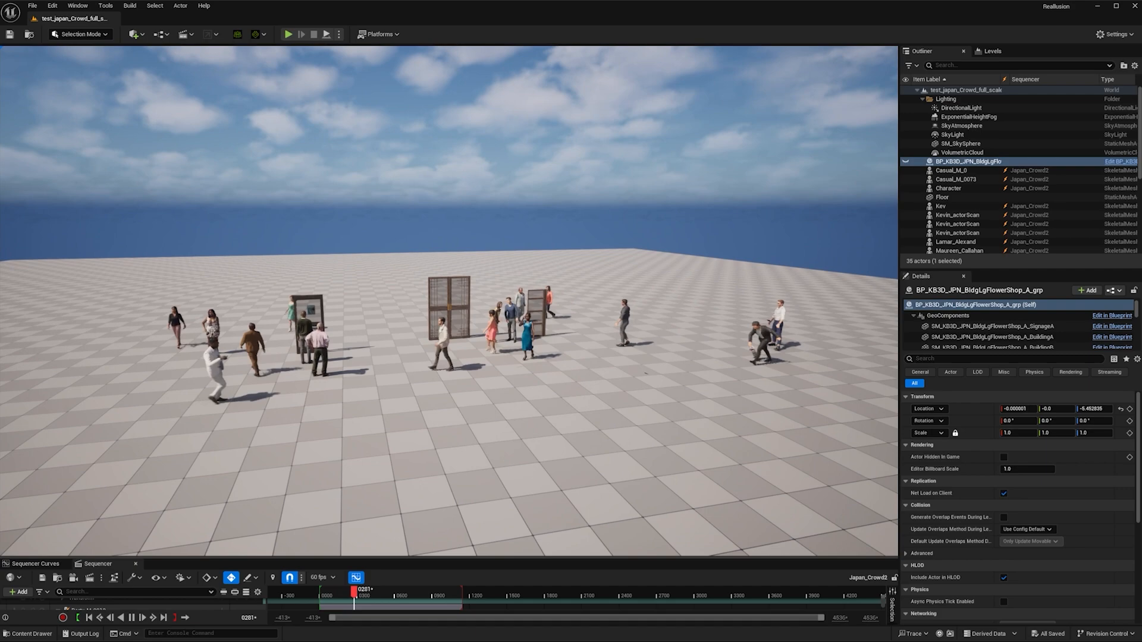
- Import the Two Bedroom Apartment kit from Cargo's Apartment Interiors into the level
{"action": "left_click", "coordinate": [288, 34]}
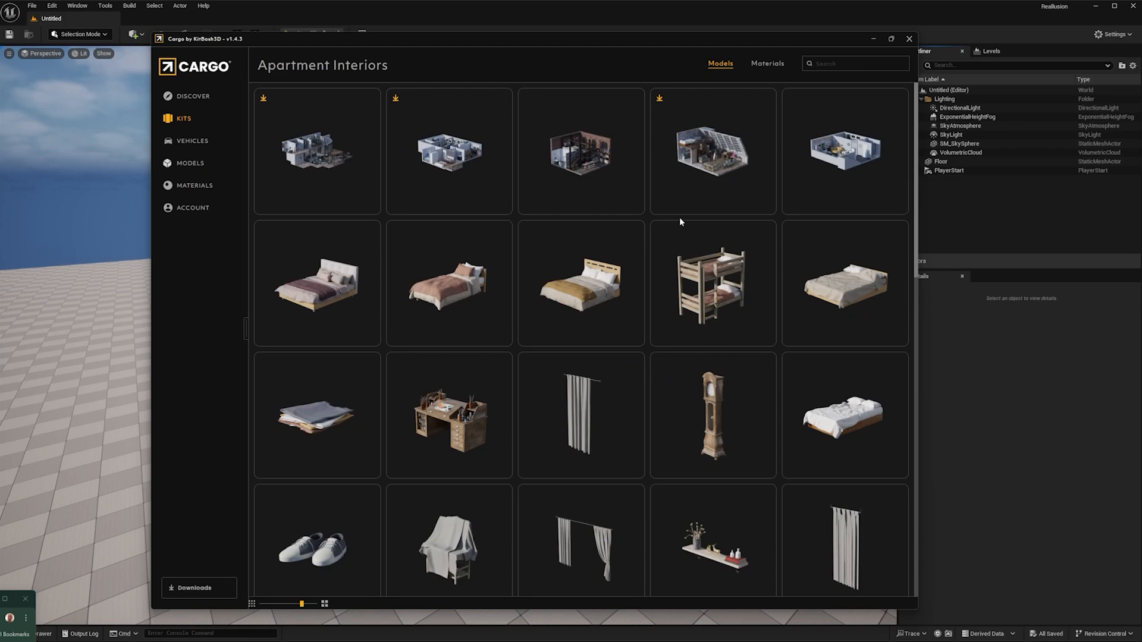
{"action": "left_click", "coordinate": [447, 152]}
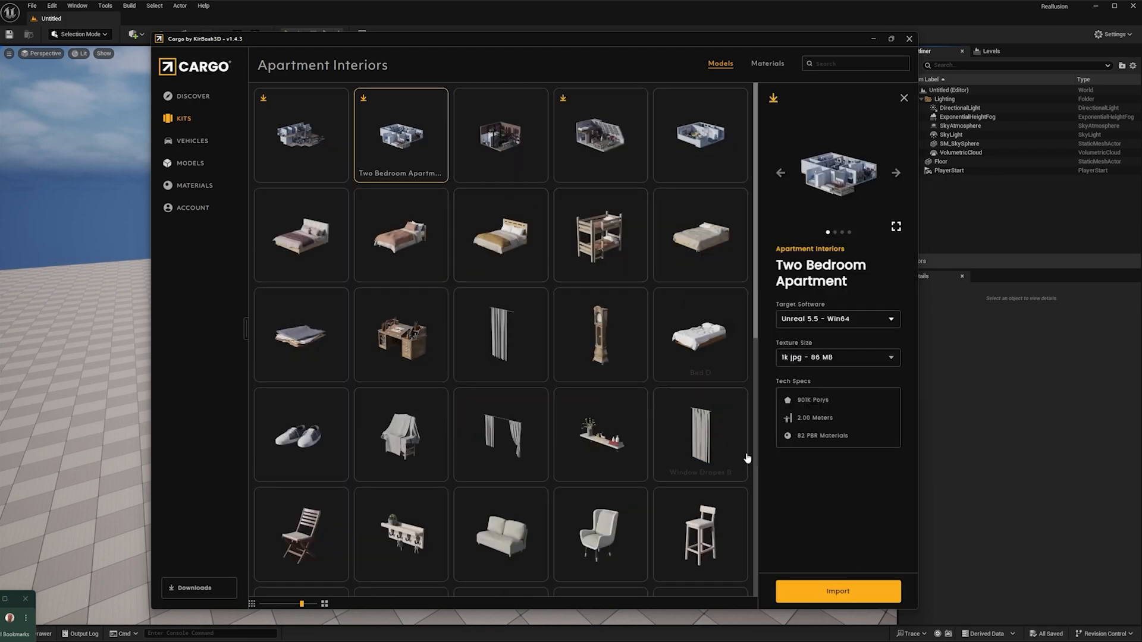
{"action": "left_click", "coordinate": [838, 591]}
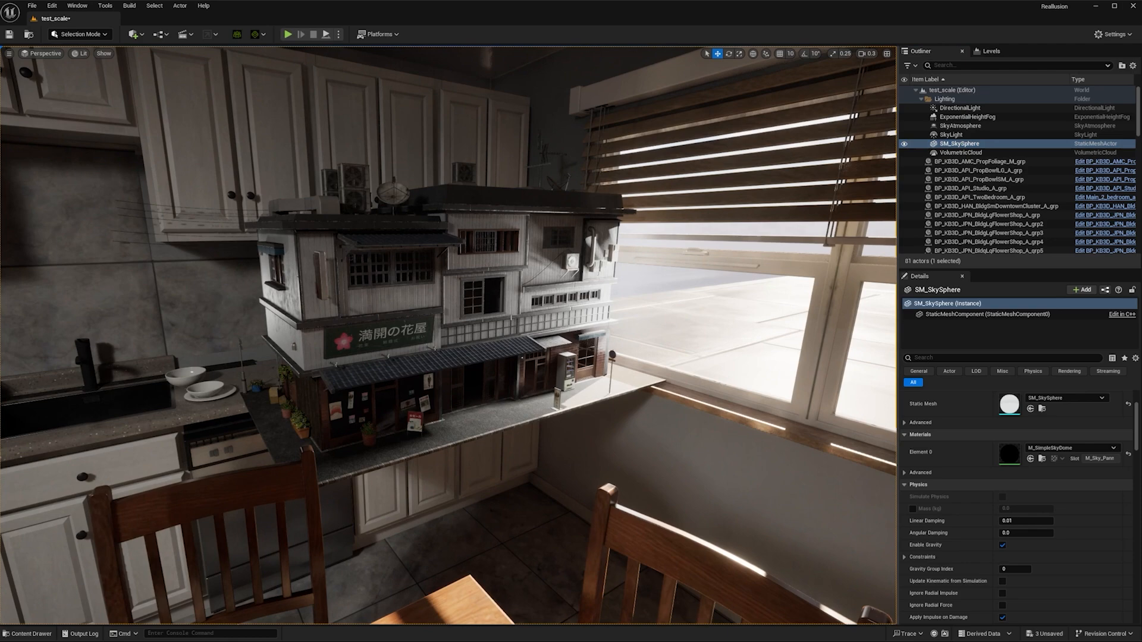
- Scrub the flower-shop crowd in the Sequencer, then play the Table_Sim BMX rider in iClone
{"action": "left_click", "coordinate": [983, 224]}
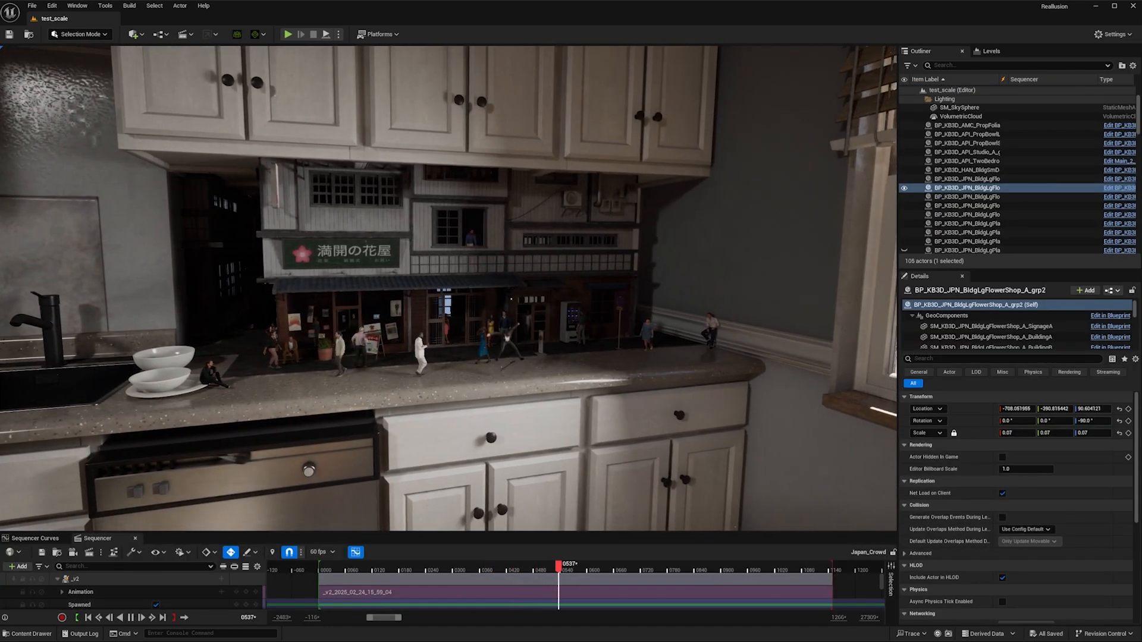
{"action": "left_click_drag", "start_coordinate": [559, 569], "coordinate": [614, 569]}
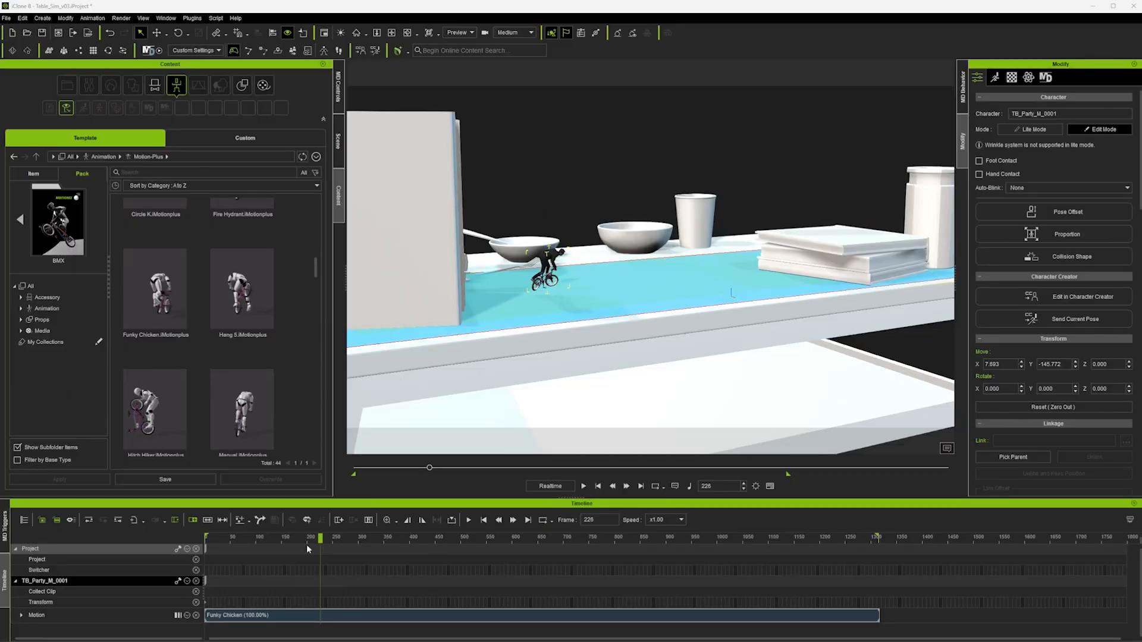
{"action": "left_click", "coordinate": [585, 485]}
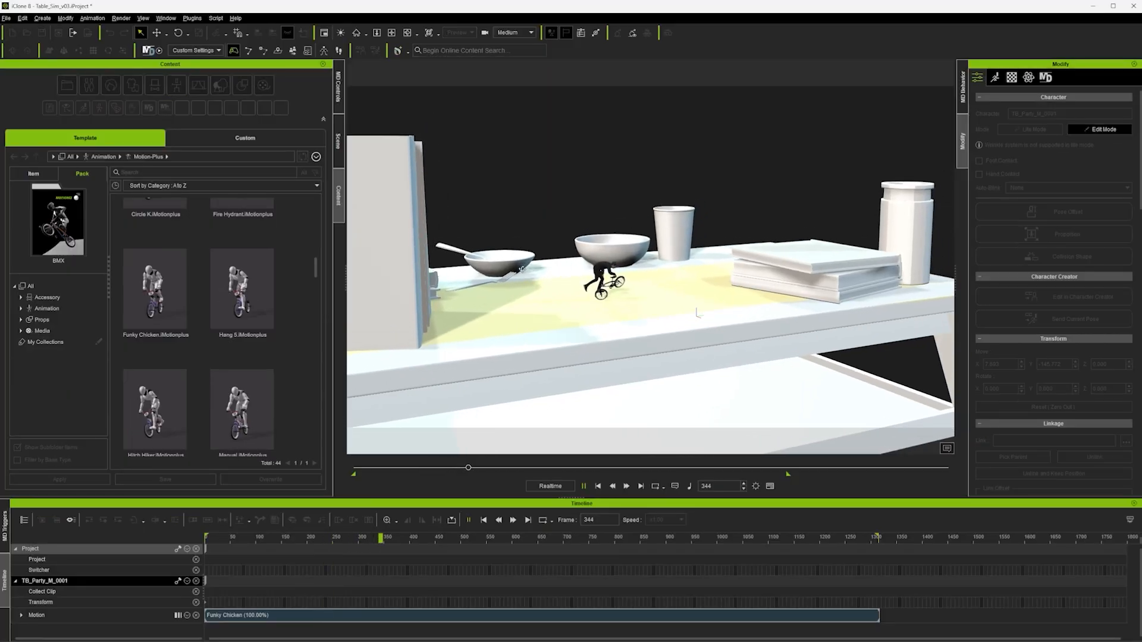